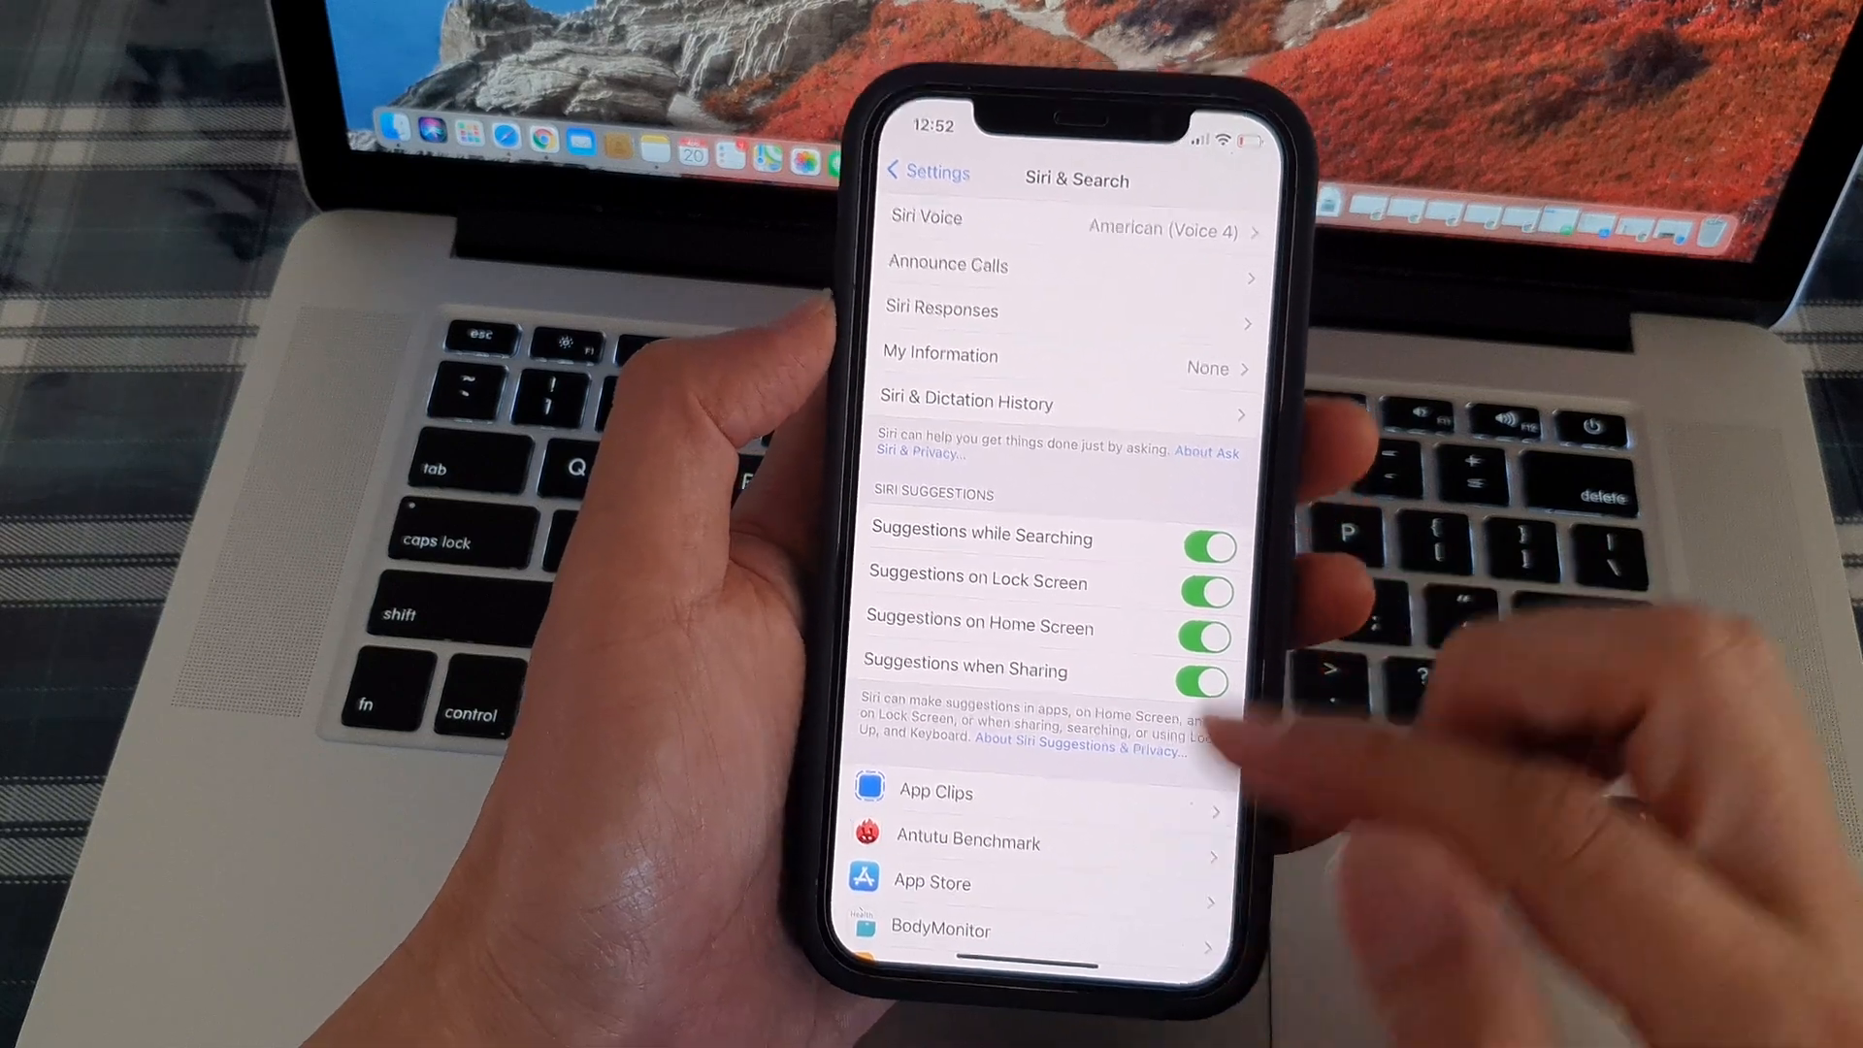
Leave the Siri & Search page and return to the iPhone home screen.
left_click(926, 173)
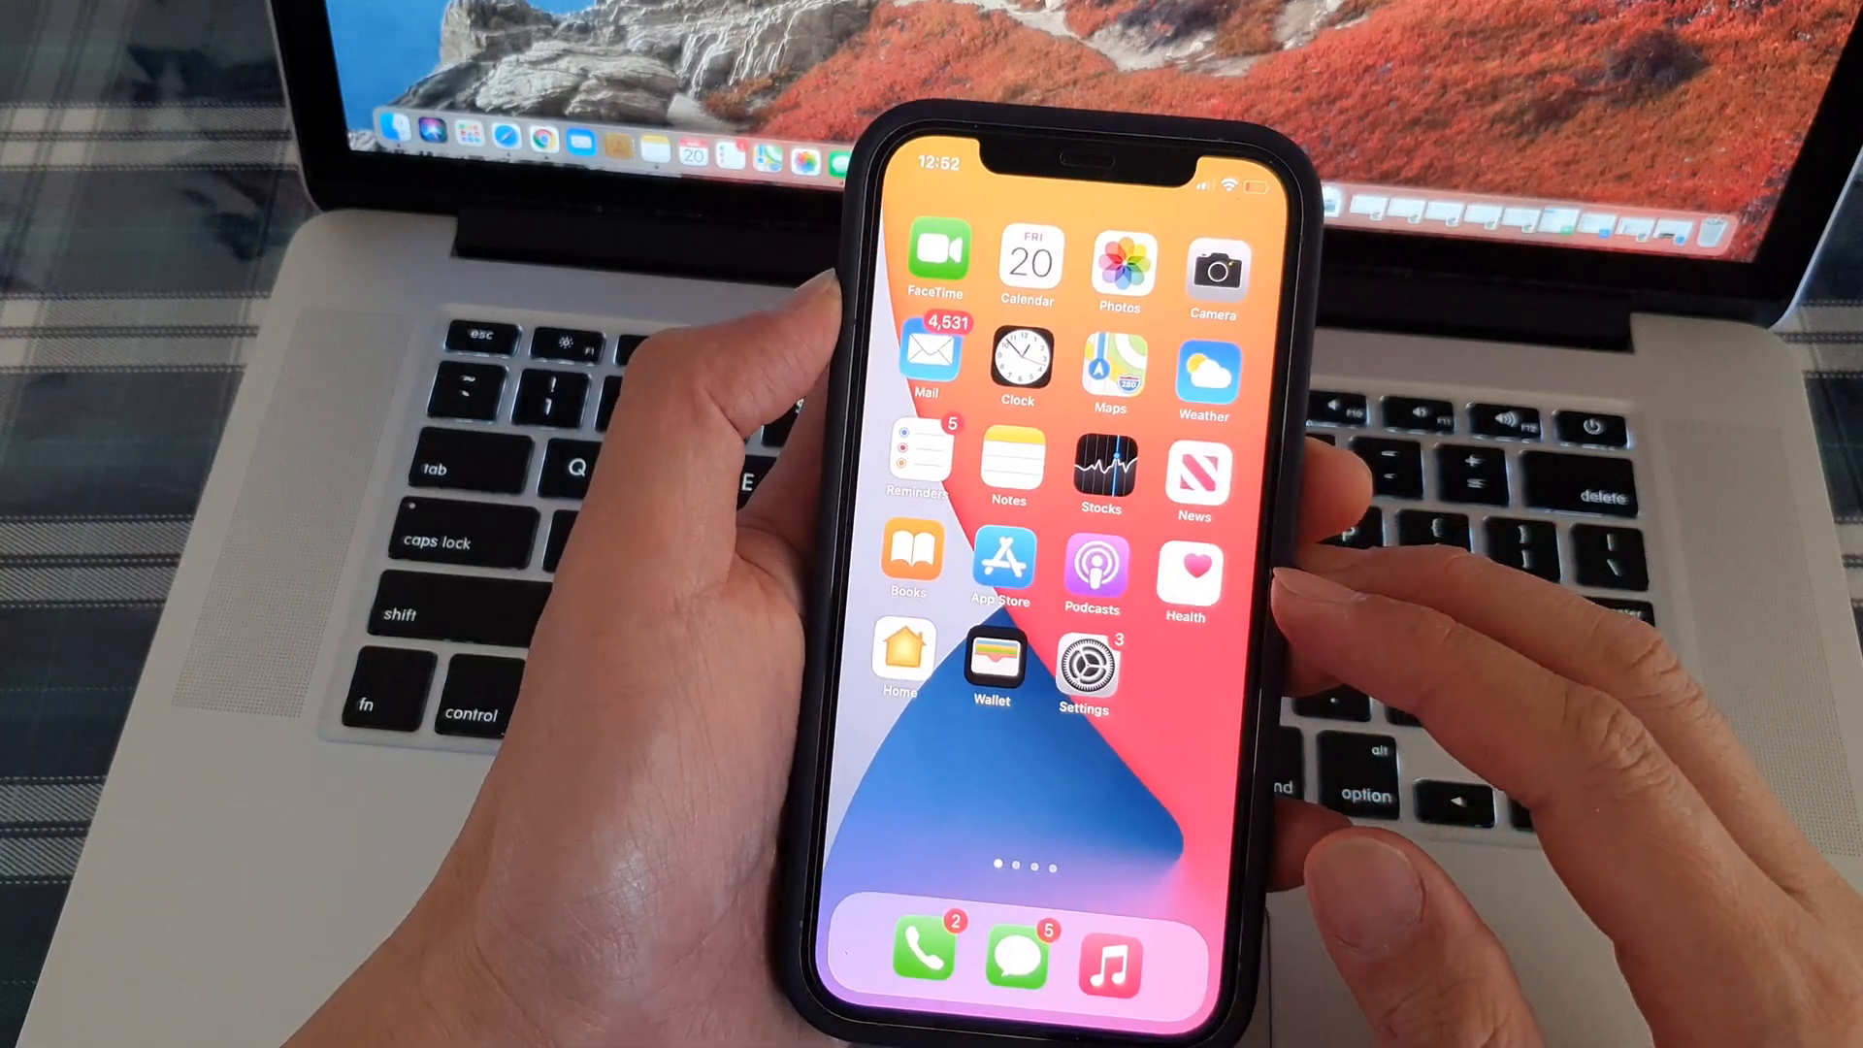
Reopen Settings and scroll down to reach the Siri & Search entry.
left_click(1082, 668)
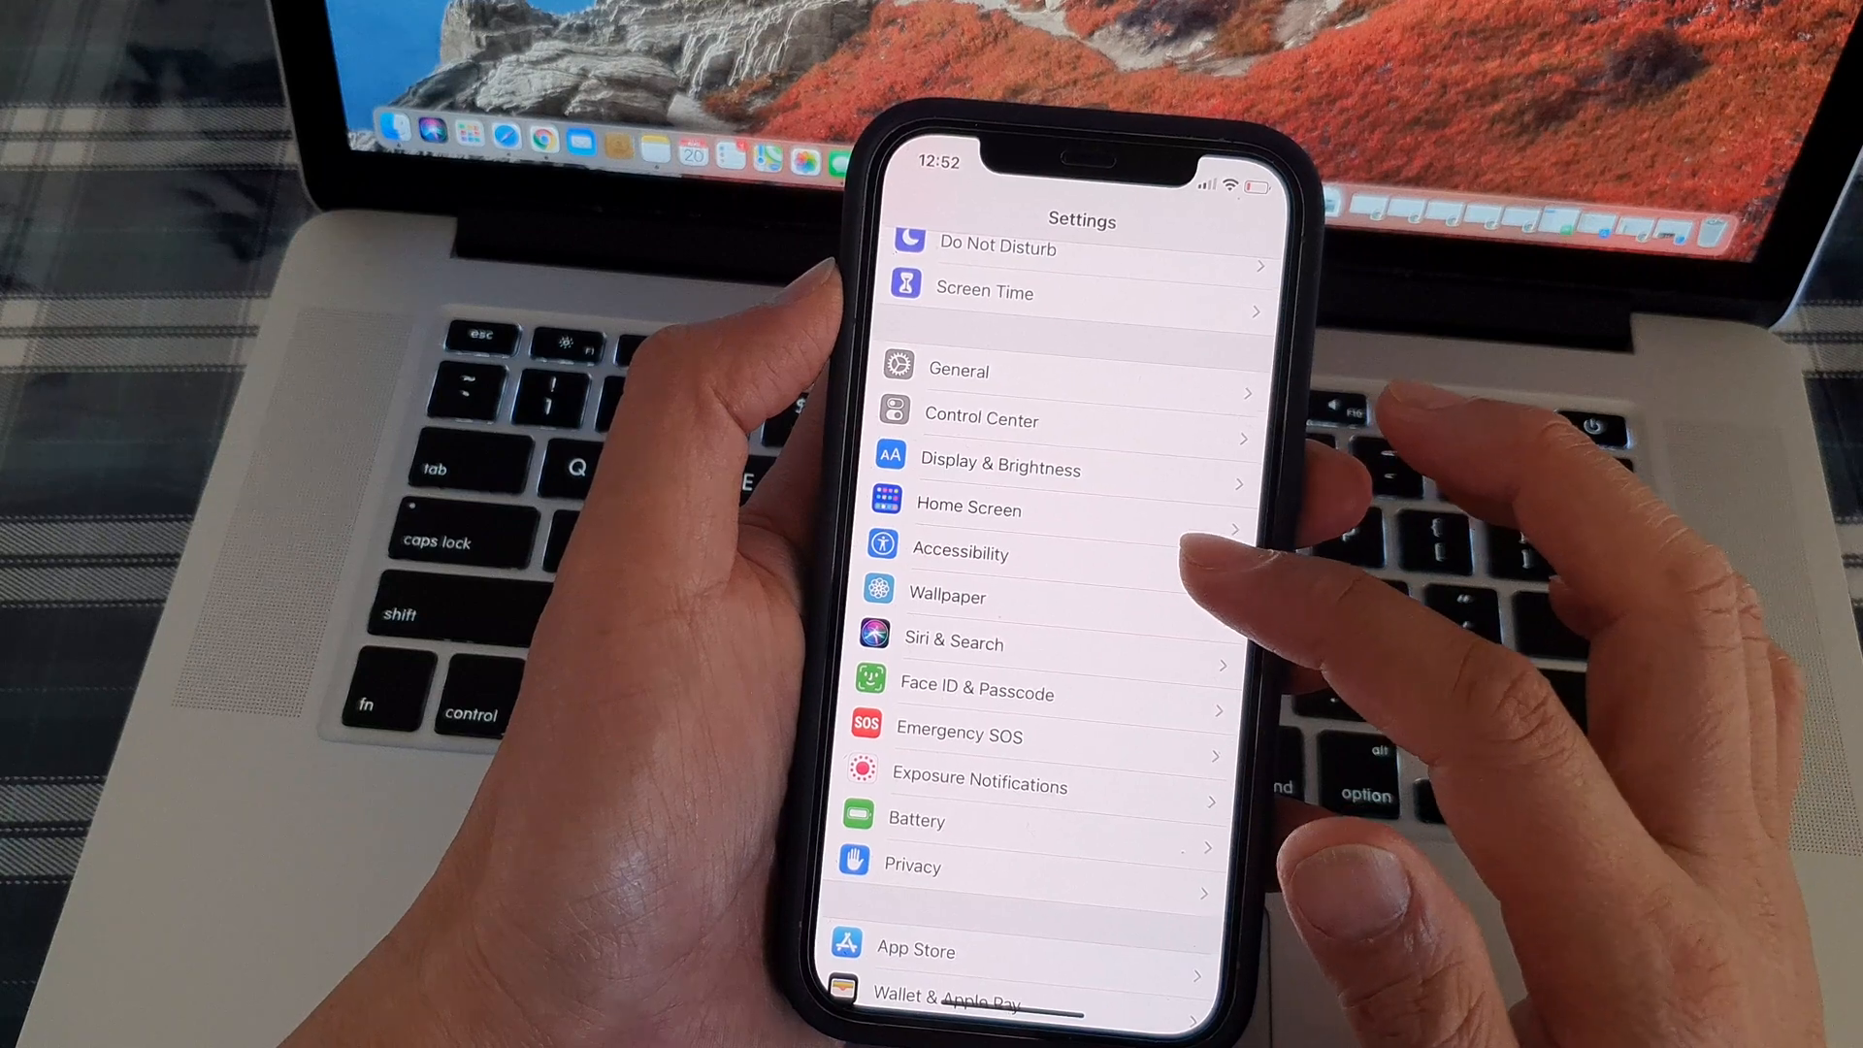
scroll("down", 3)
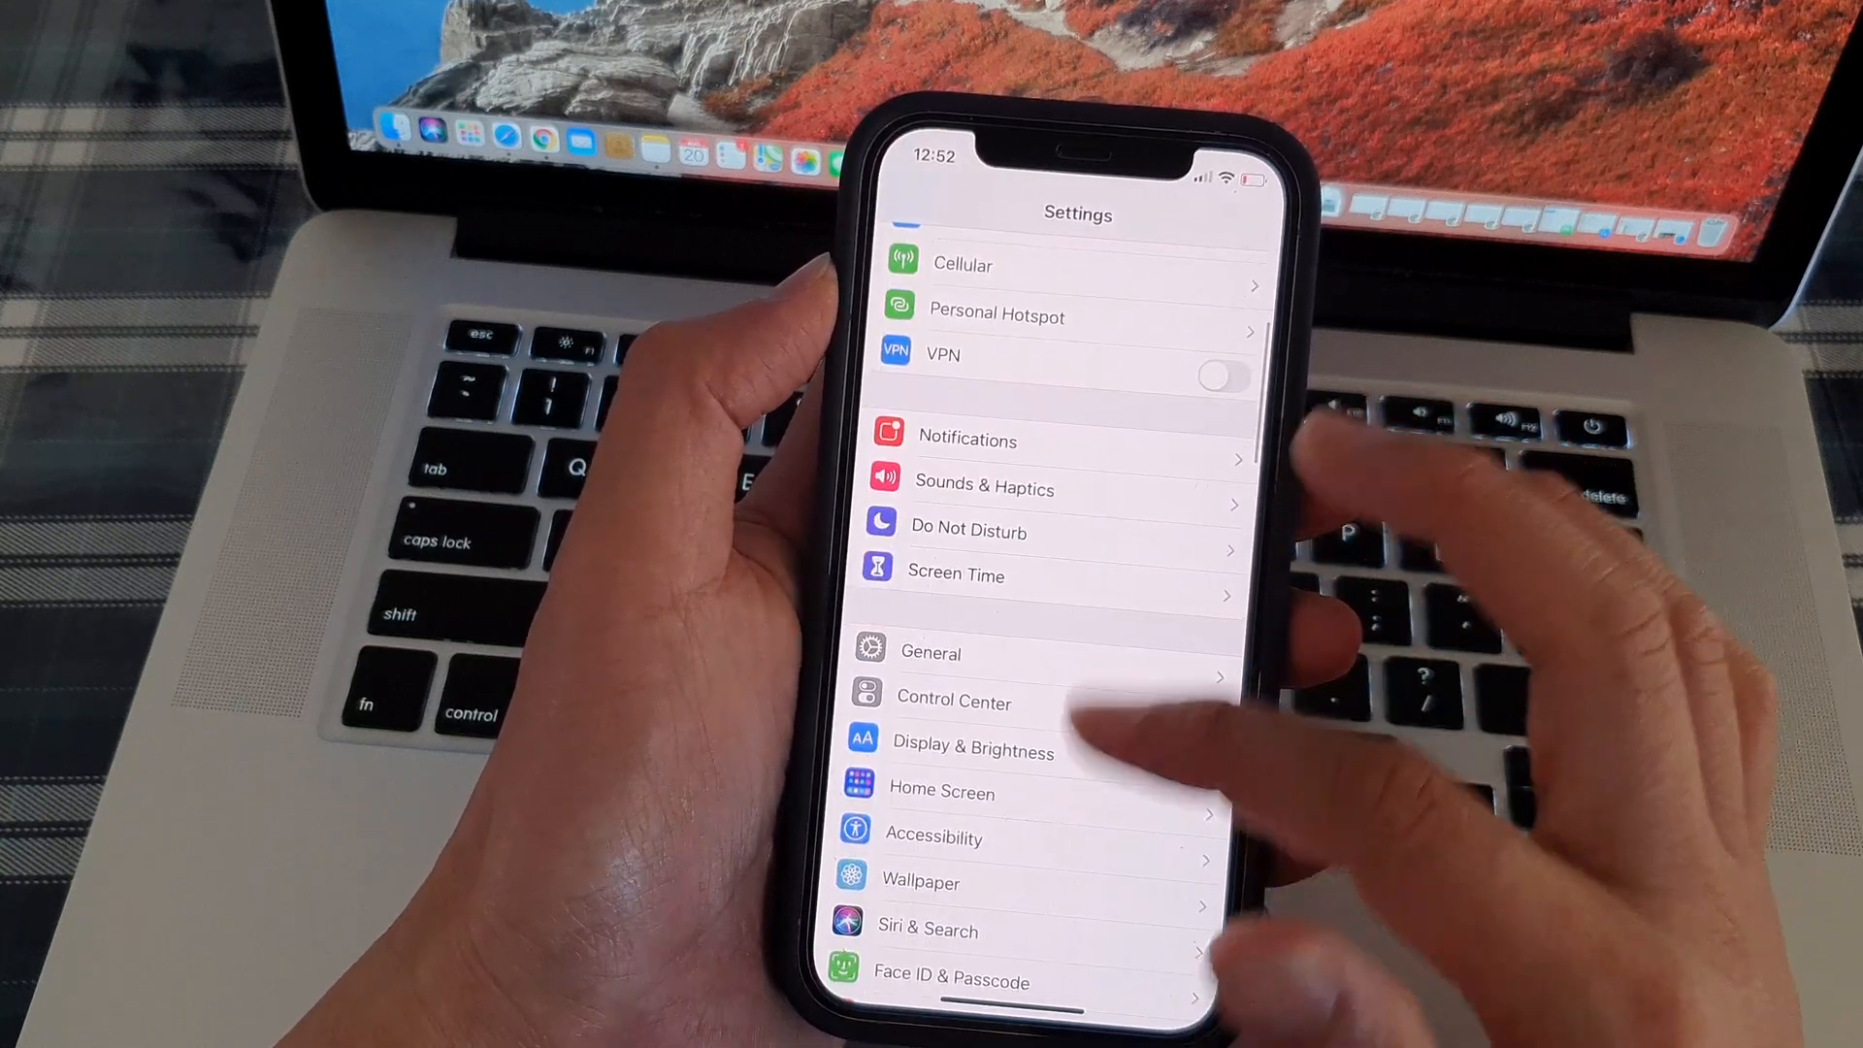
scroll("down", 3)
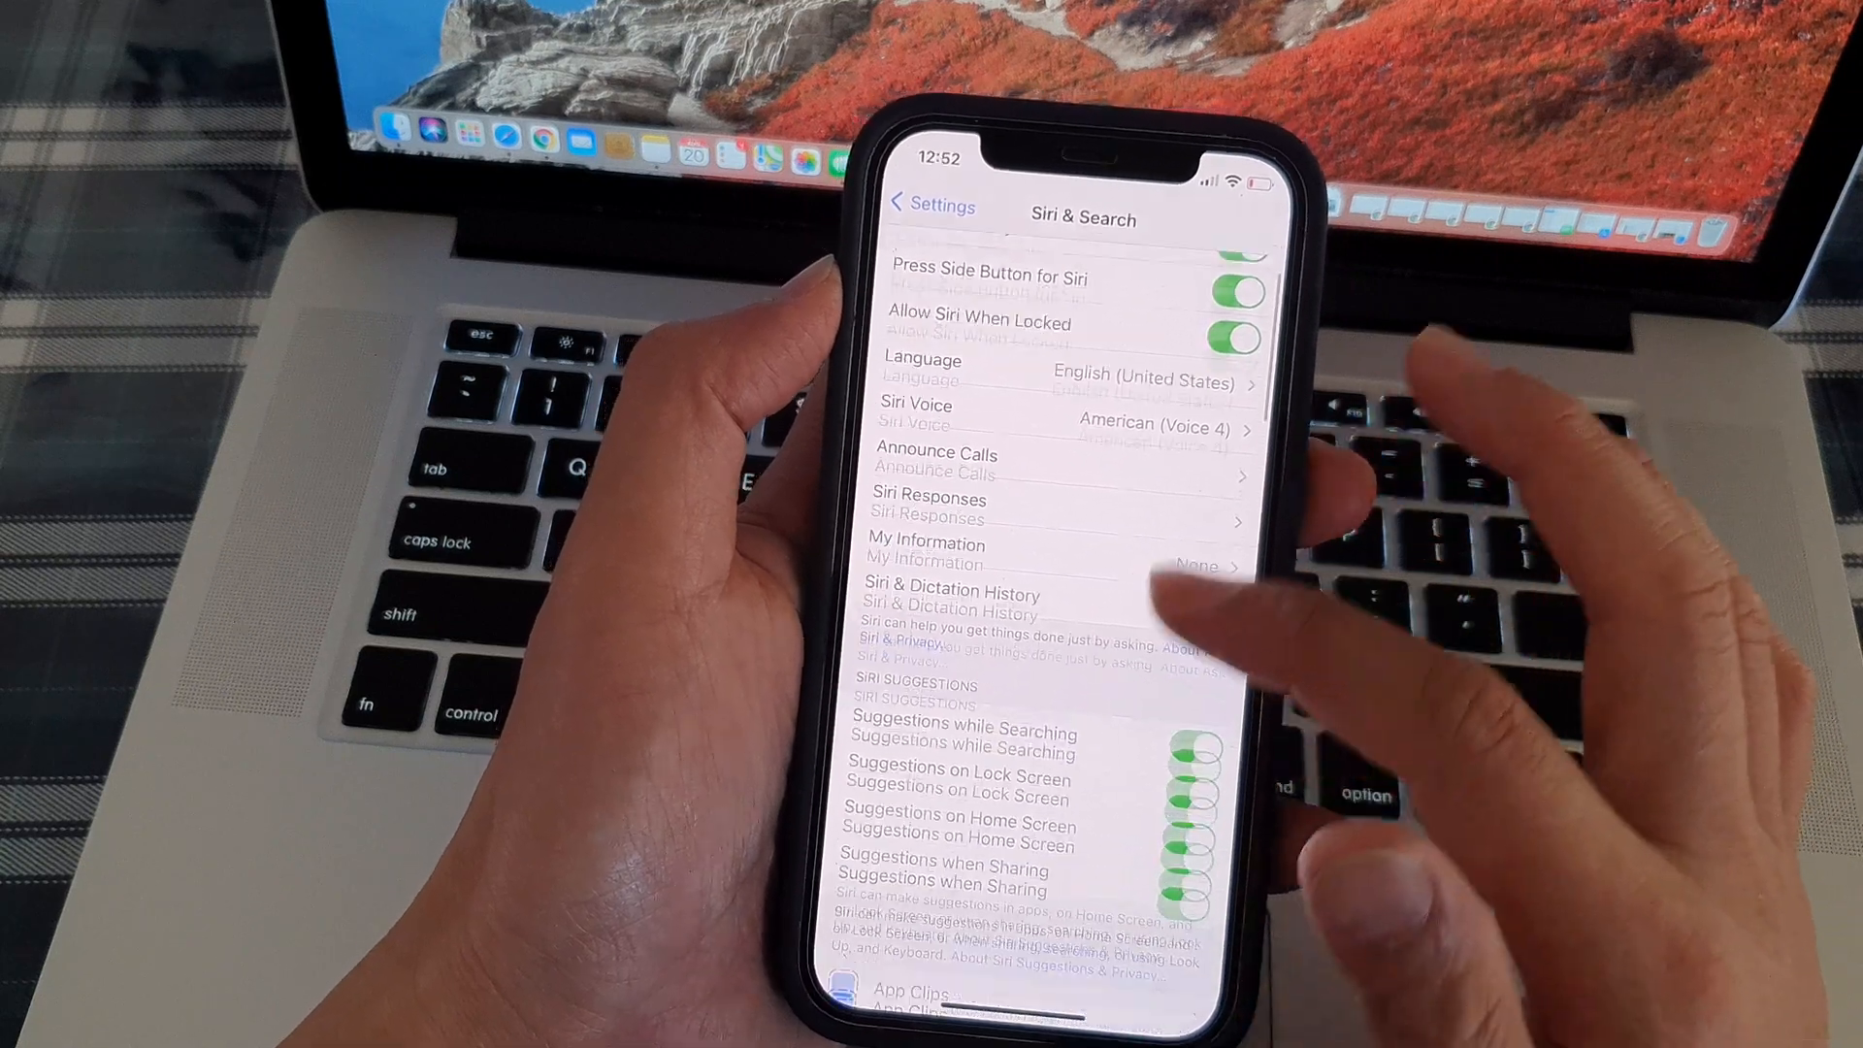
Toggle Suggestions on Lock Screen off then on, and go back to the main Settings list.
scroll("down", 3)
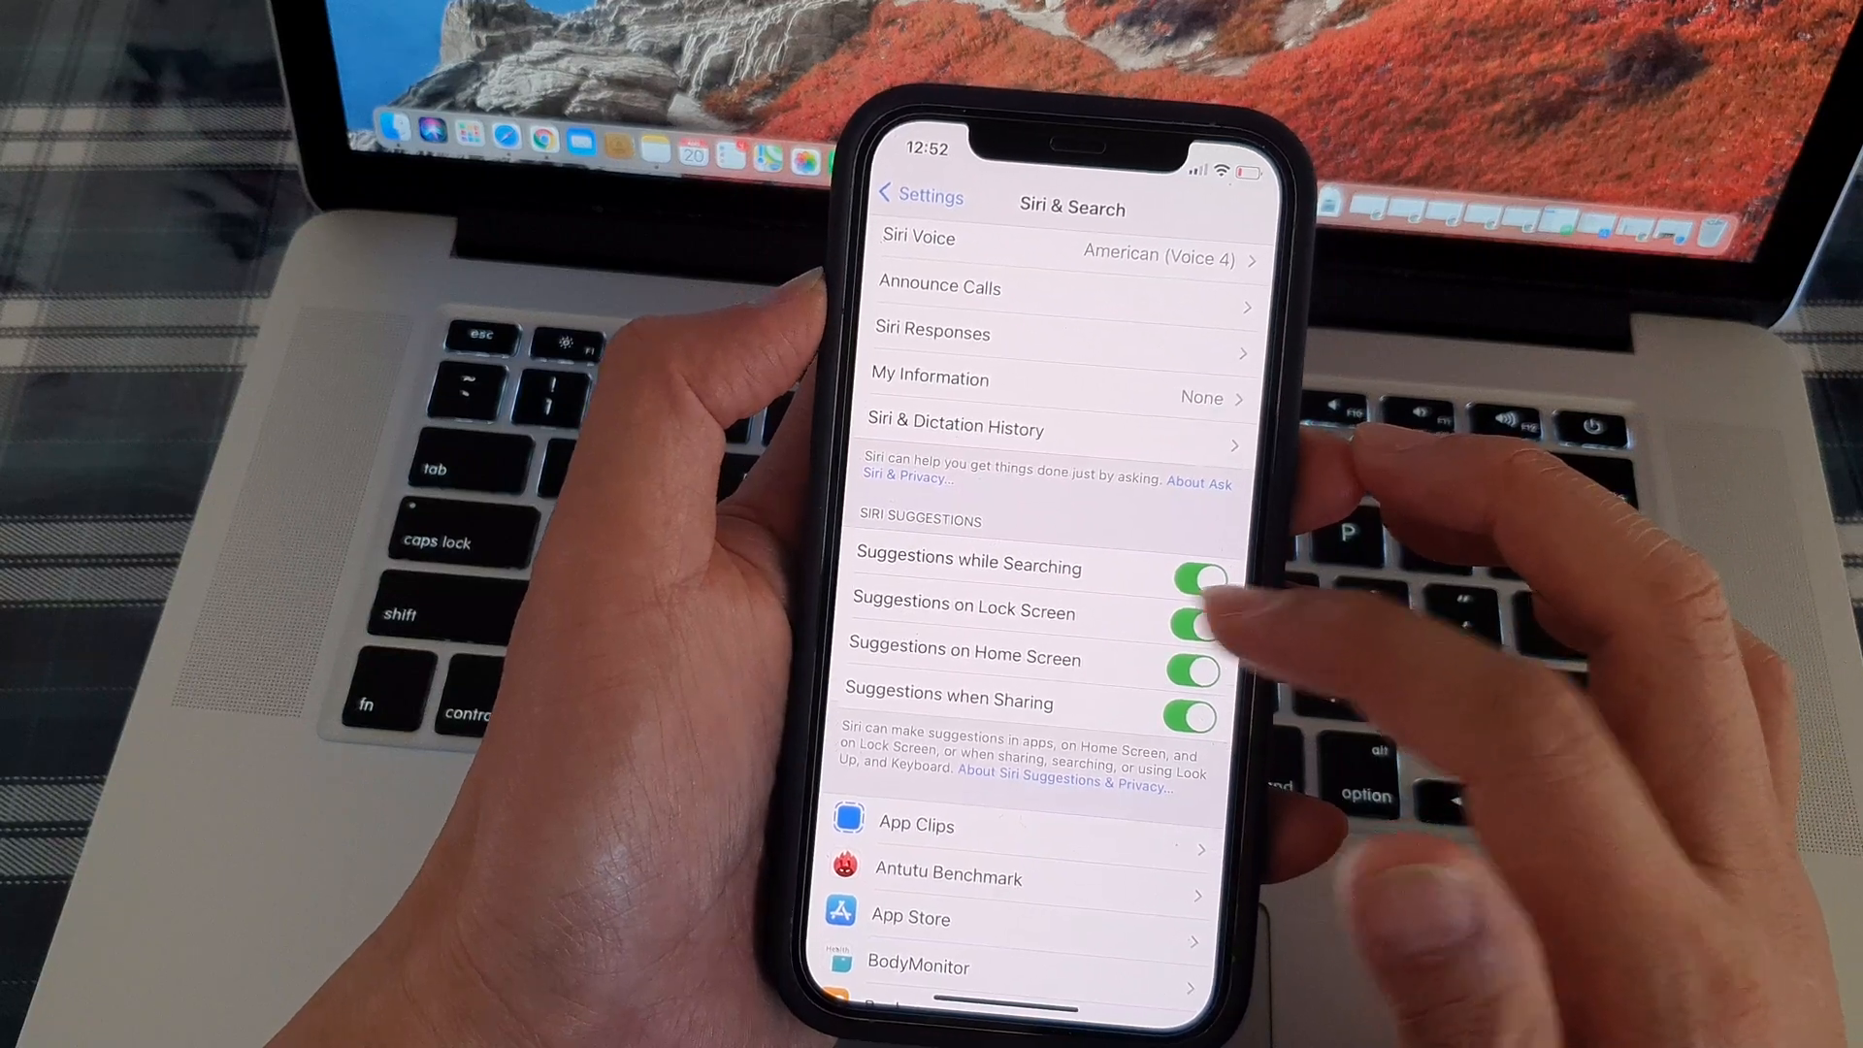
left_click(1188, 625)
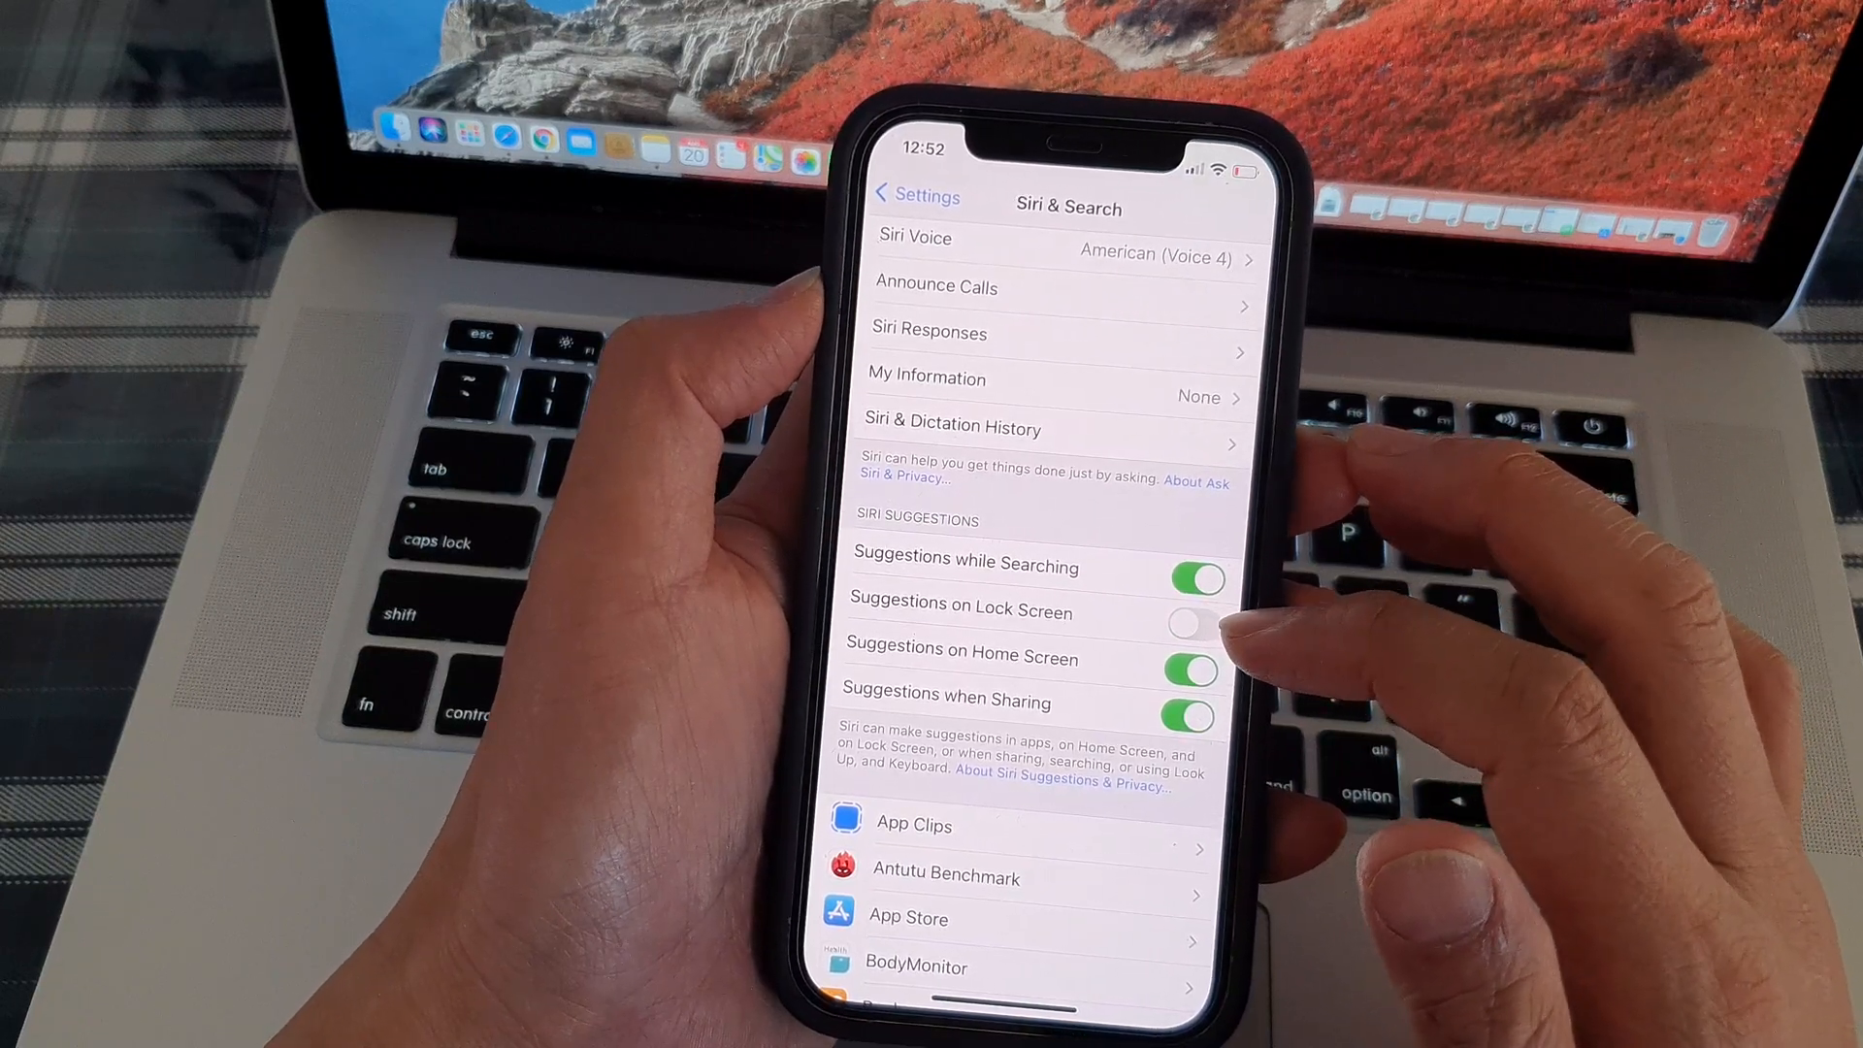
left_click(1192, 623)
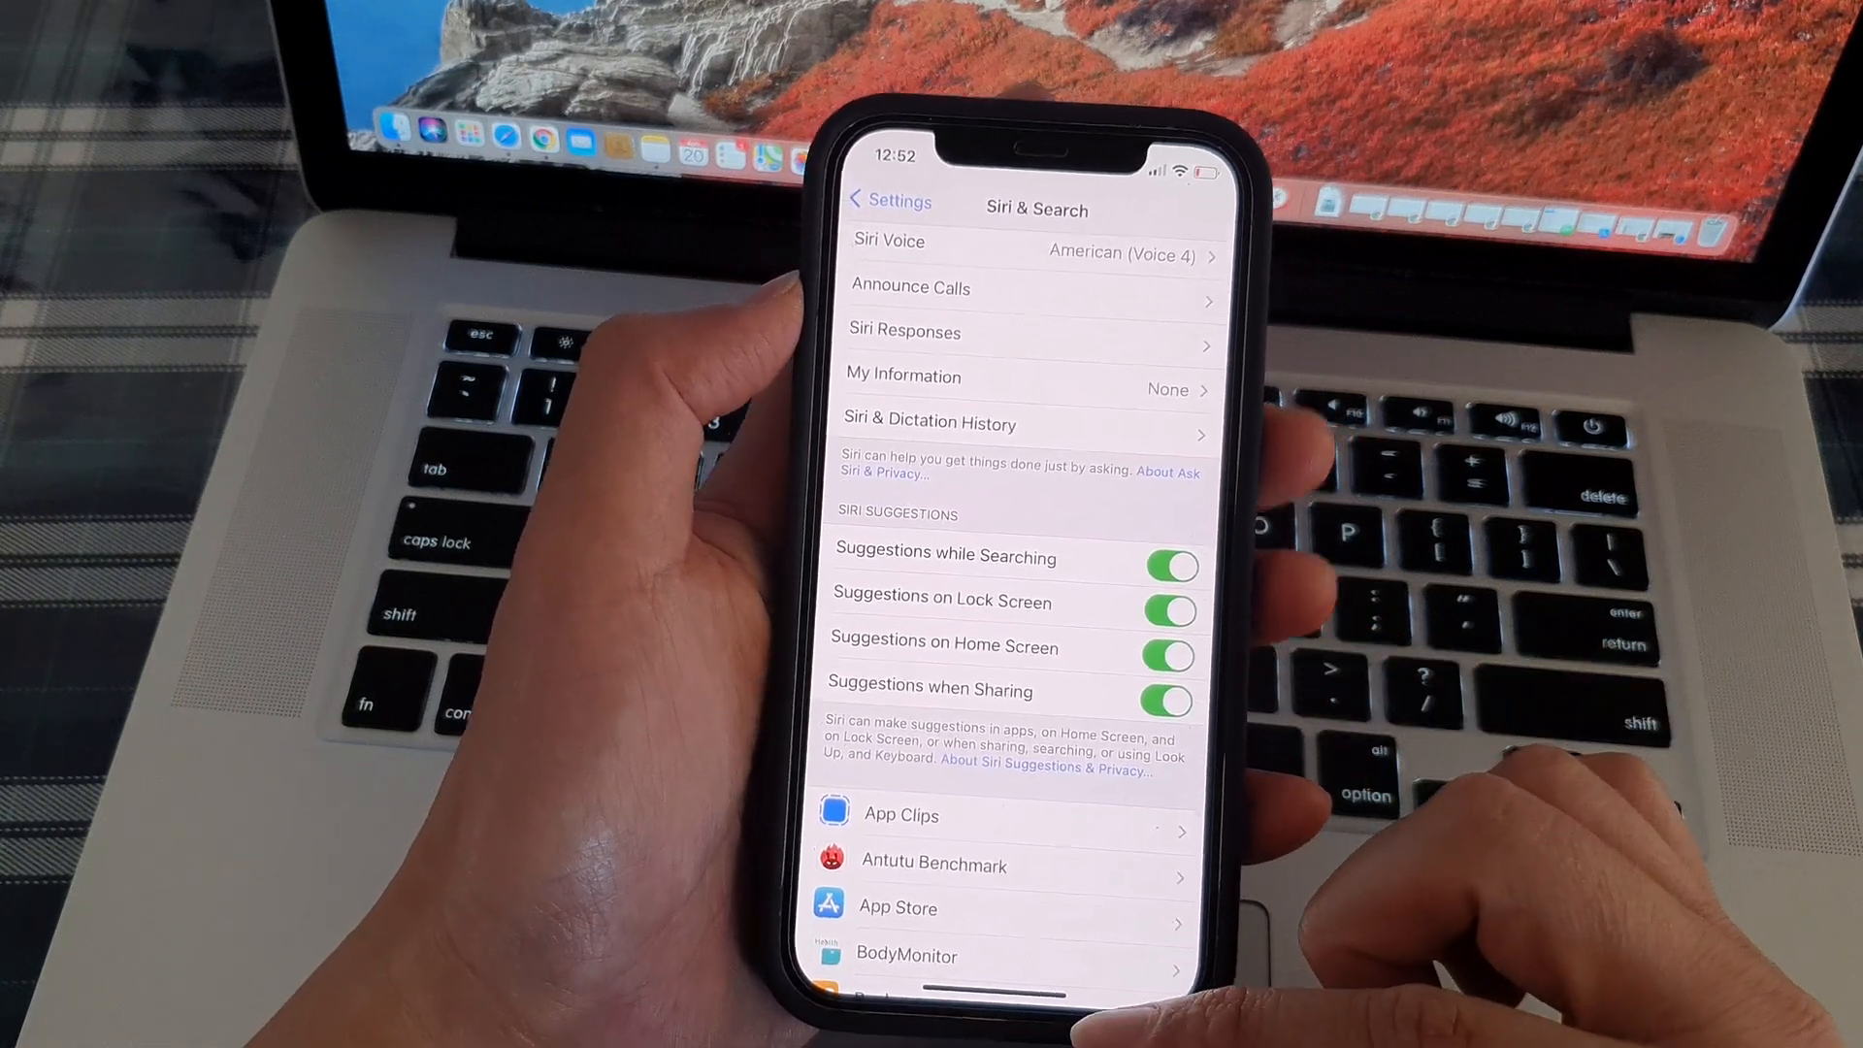
left_click(888, 200)
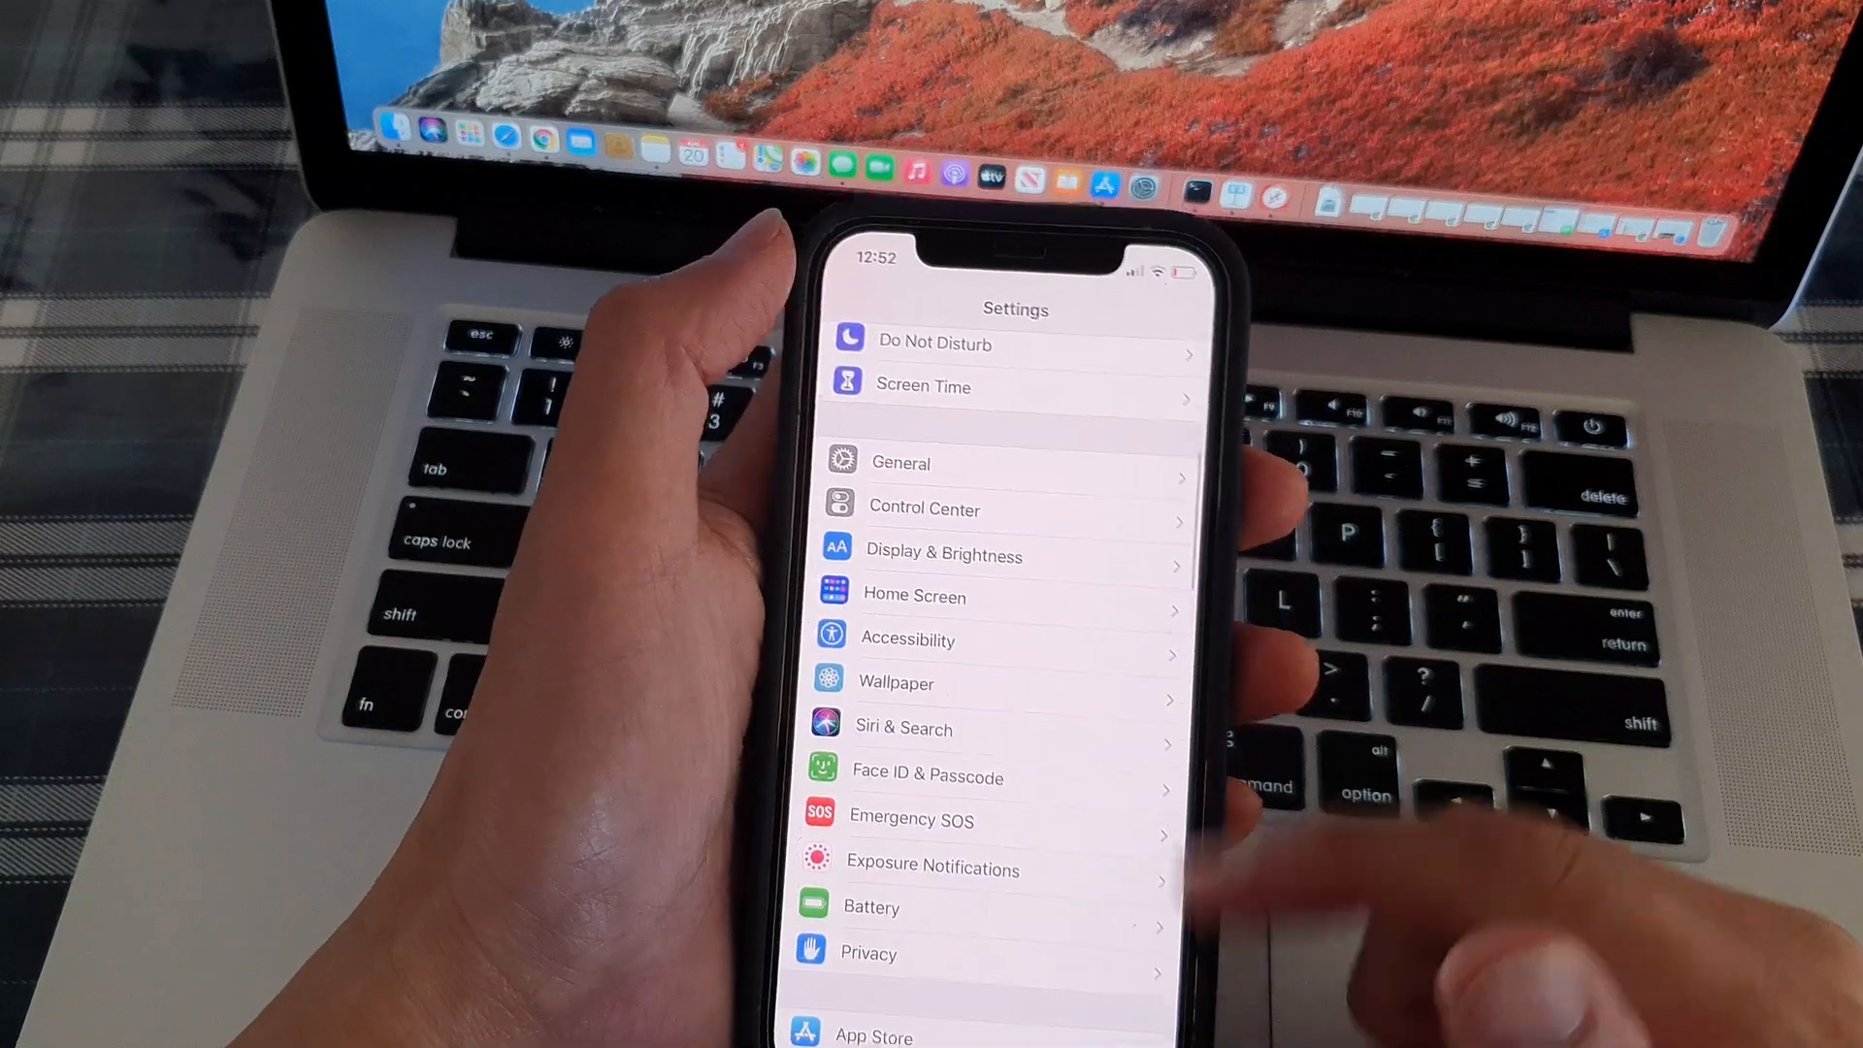